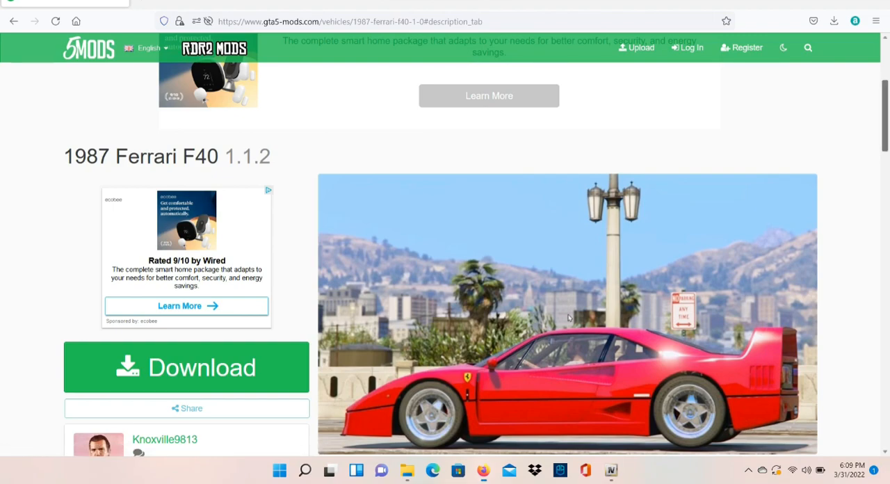
- Browse the Ferrari F40 photo gallery on the mod page and return to the description
left_click(568, 313)
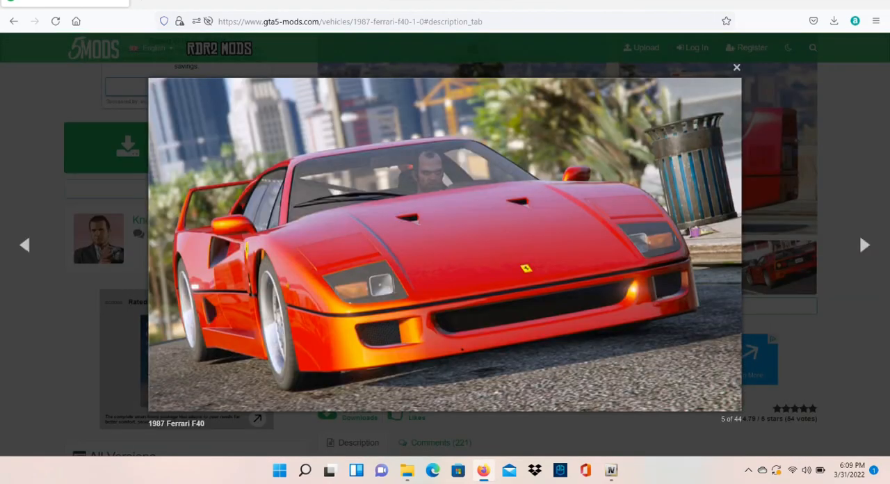
left_click(865, 245)
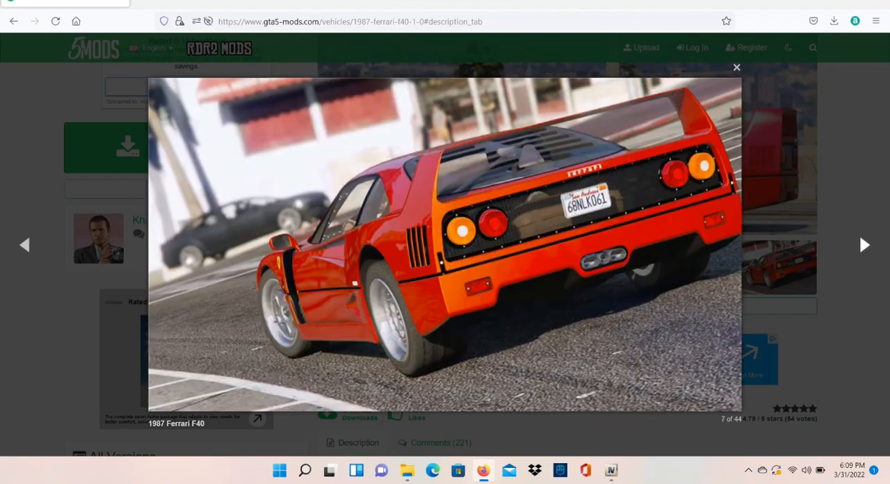
left_click(737, 66)
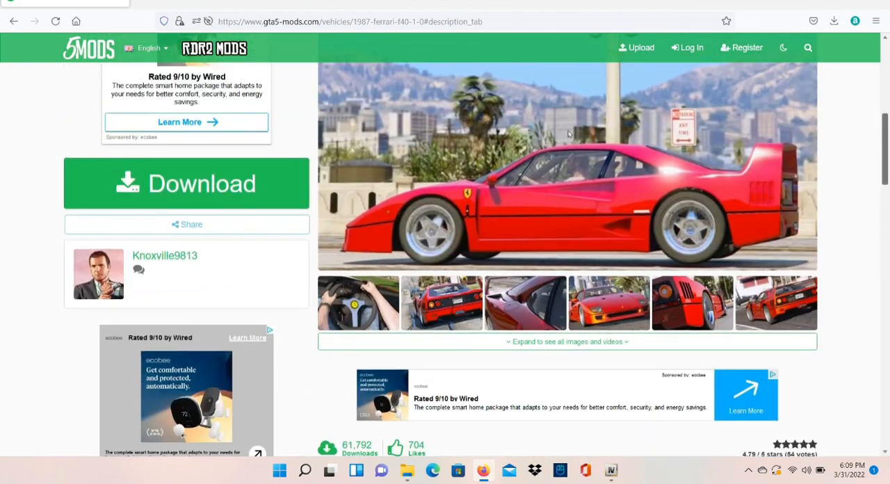
scroll("up", 3)
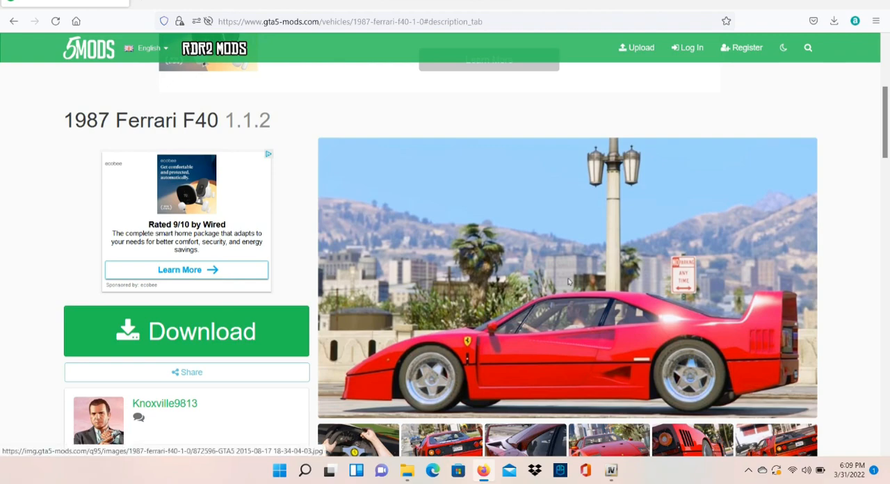
- Download the F40 mod and show its extracted 1987_Ferrari_F40 folder in File Explorer
left_click(186, 331)
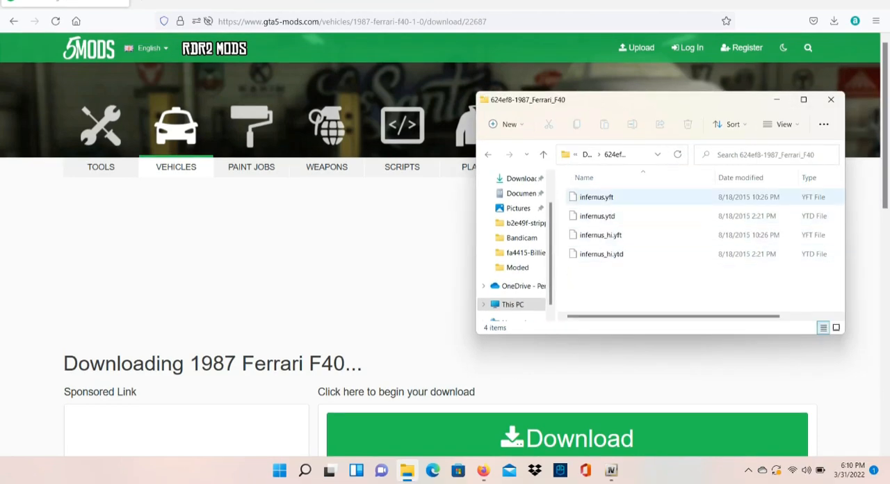
left_click(596, 215)
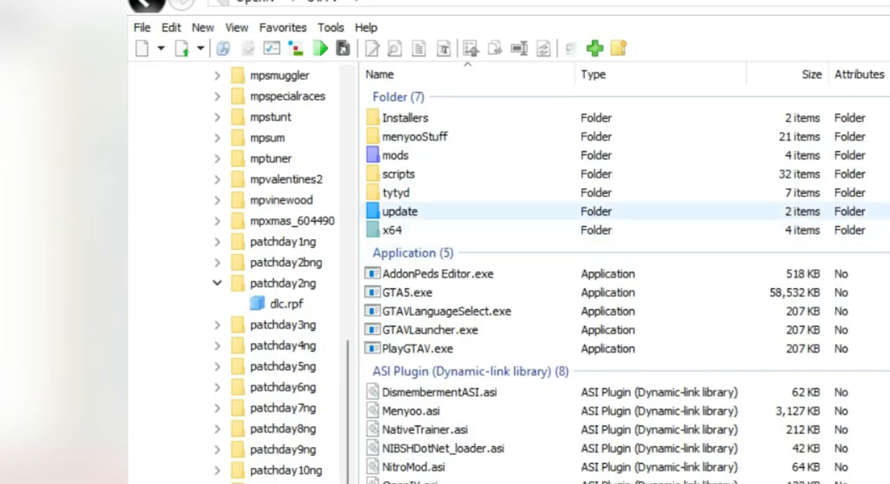
- Navigate update > patchday2ng dlc.rpf > x64 > levels > gta5 and open vehicles.rpf in edit mode
double_click(401, 211)
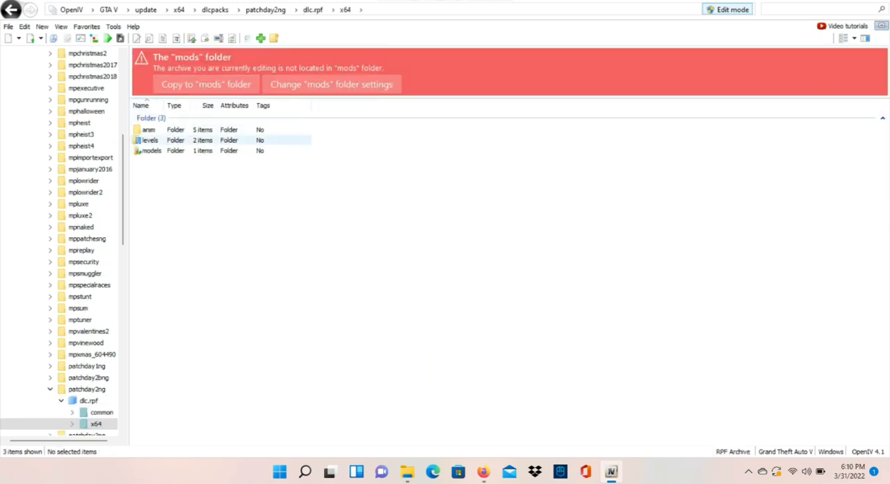
double_click(151, 139)
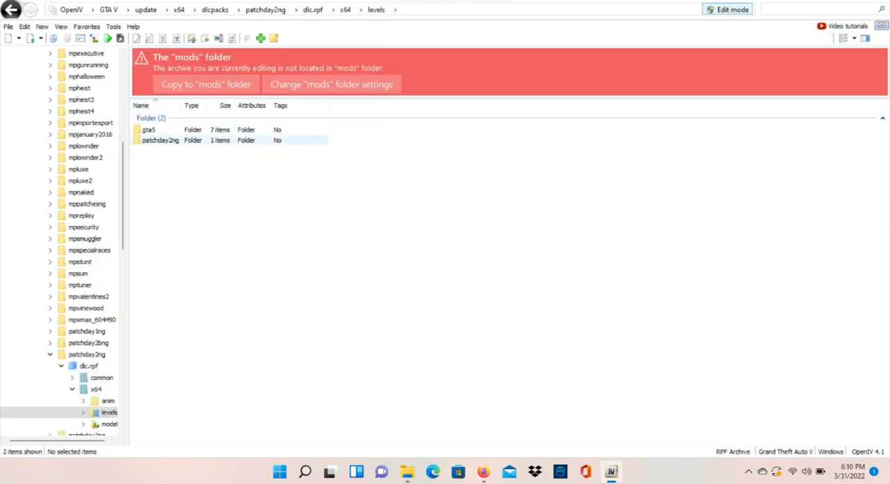
double_click(149, 129)
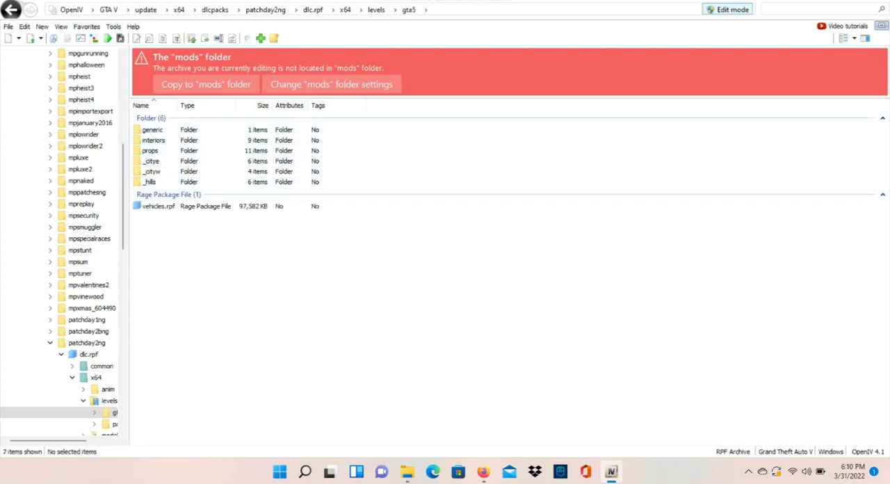
double_click(158, 206)
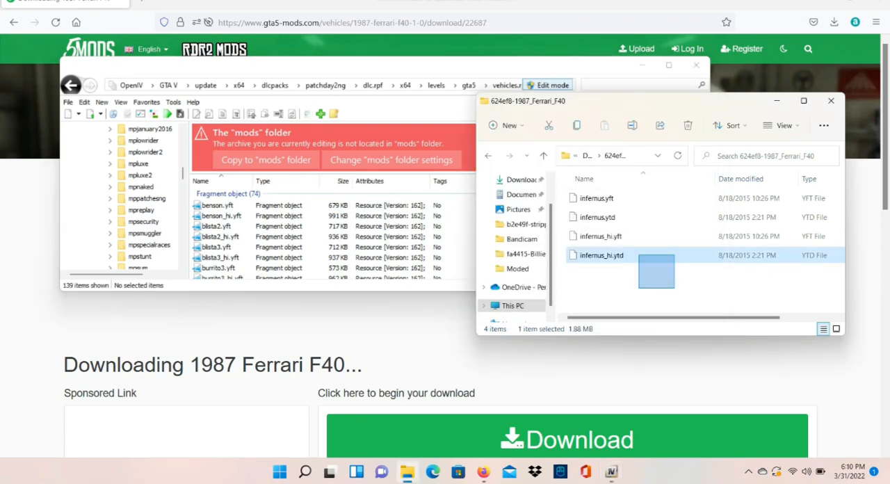
- Drop the four infernus .yft/.ytd files into vehicles.rpf, replacing the existing Infernus files
key("ctrl+a")
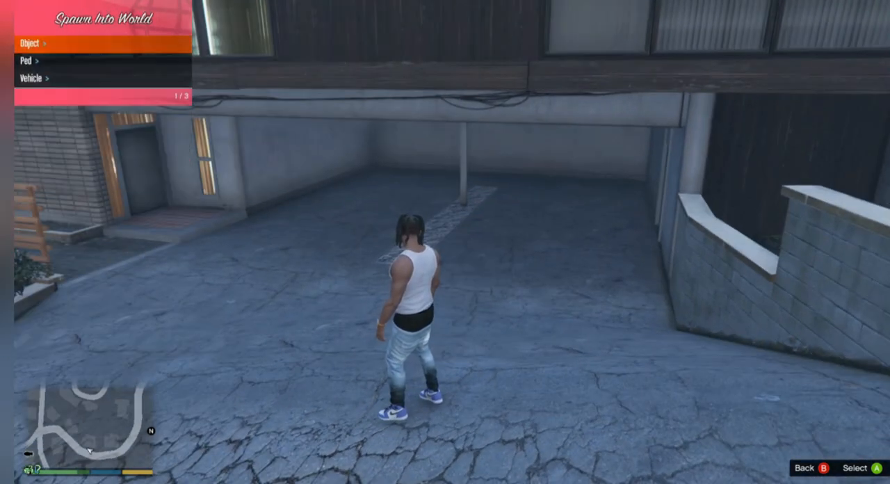
- Spawn the Infernus from the Super vehicle category, appearing as an orange Ferrari F40
left_click(30, 77)
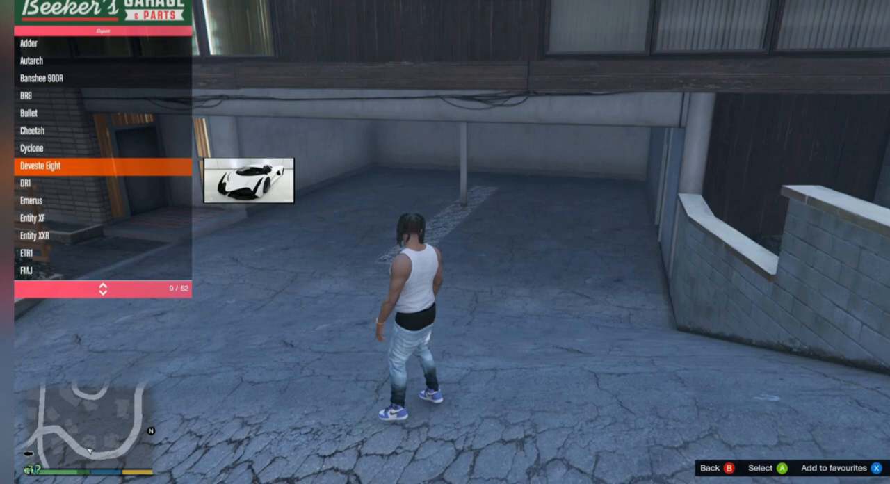
scroll("down", 3)
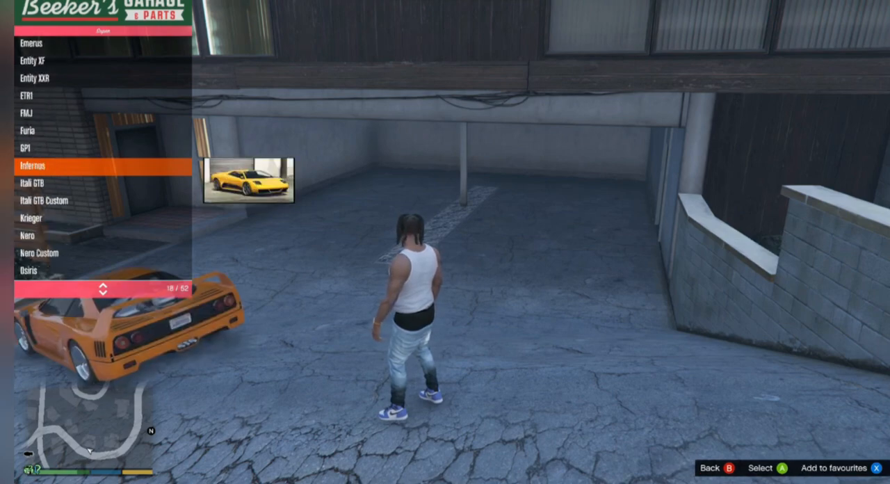
key("Backspace")
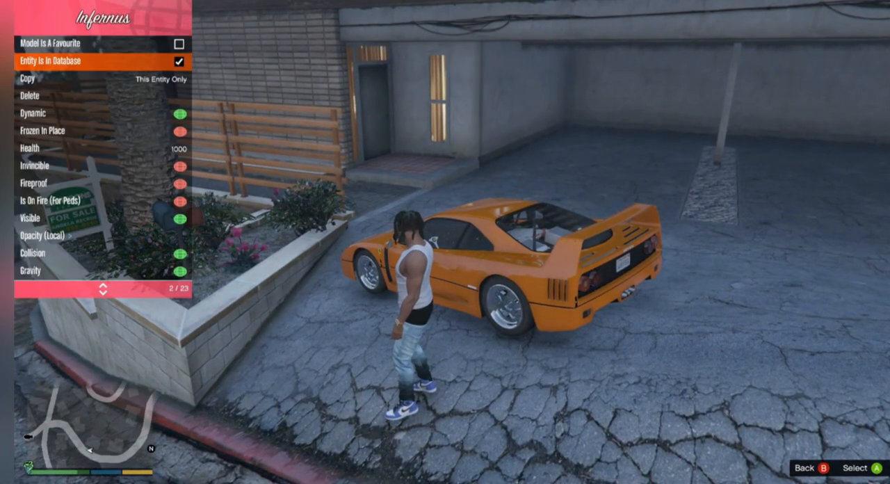
- Choose a new primary paint colour for the F40 in the Los Santos Customs options
scroll("down", 3)
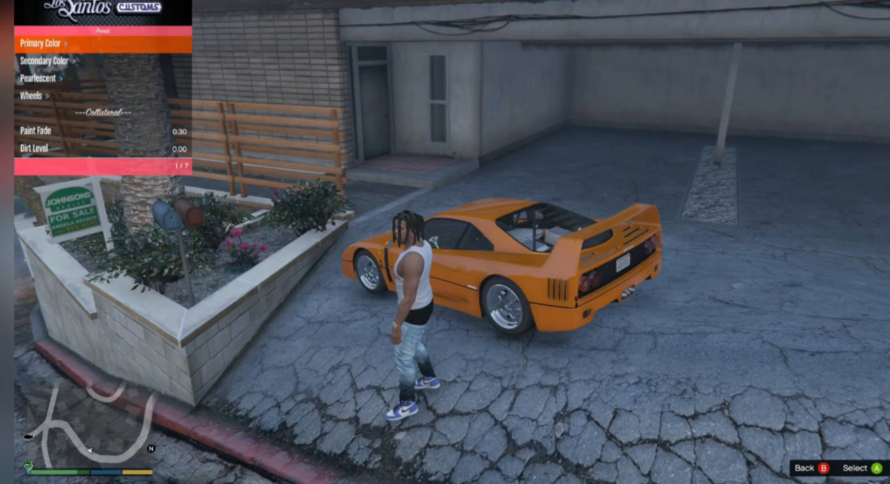
left_click(42, 44)
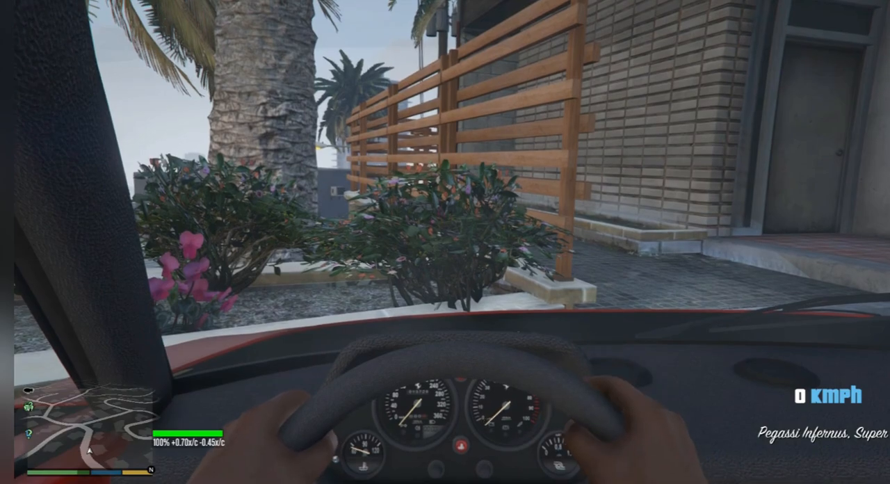
- Sit in the Pegassi Infernus and switch to third-person to view the red F40 from behind
key("v")
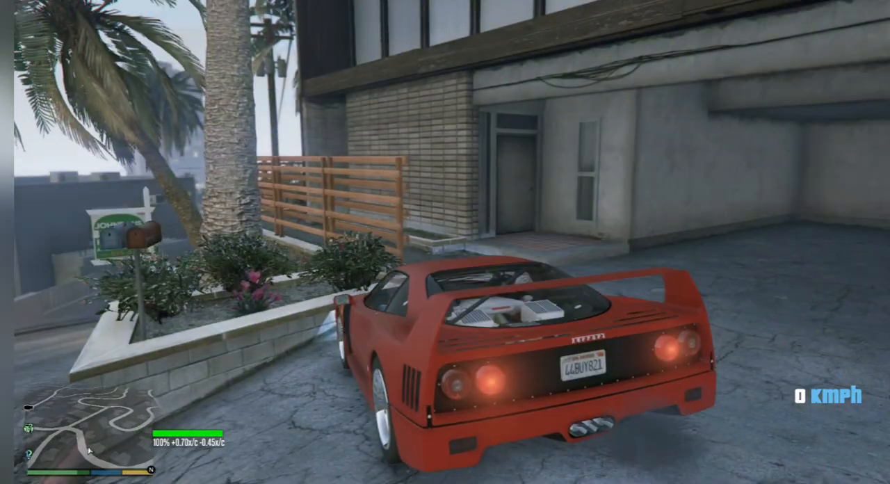